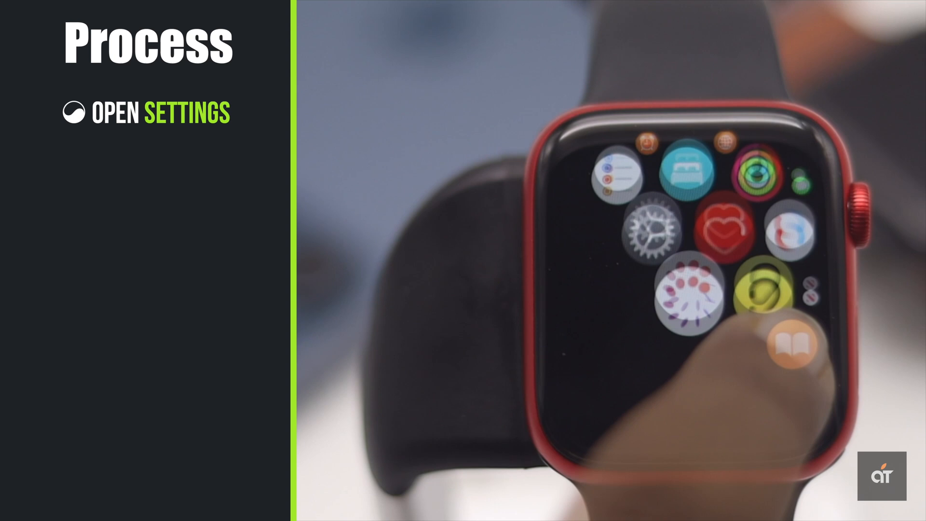
In the watch's Siri settings, switch on Listen for "Hey Siri" to raise the Enable Siri notice
{"action": "left_click", "coordinate": [645, 229]}
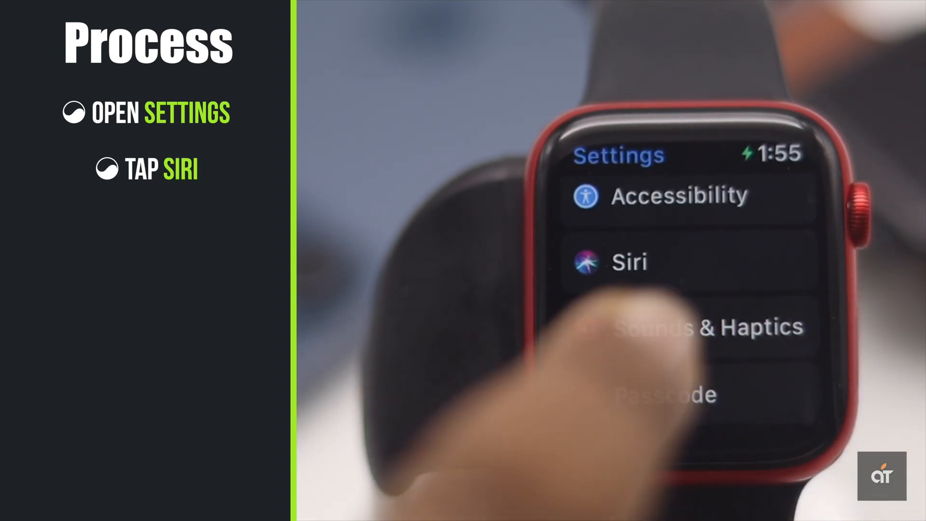
{"action": "left_click", "coordinate": [629, 263]}
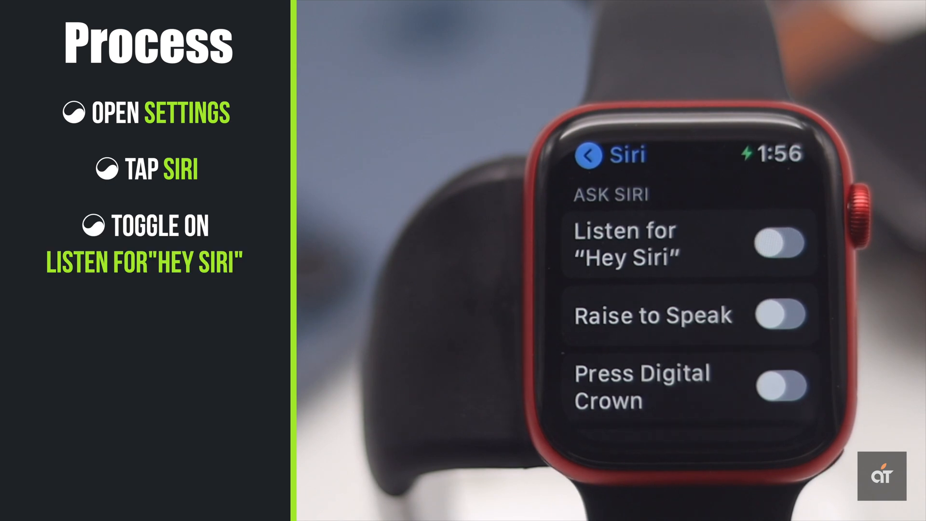
{"action": "left_click", "coordinate": [782, 241]}
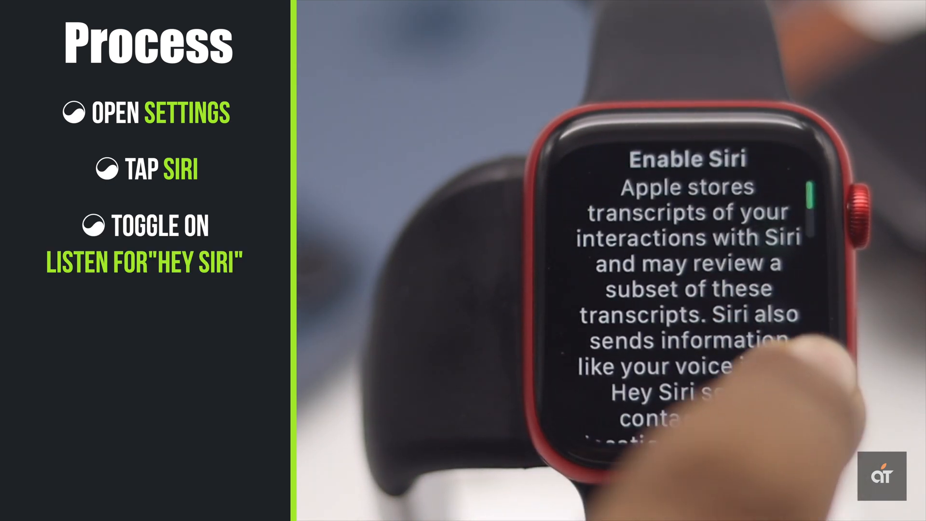